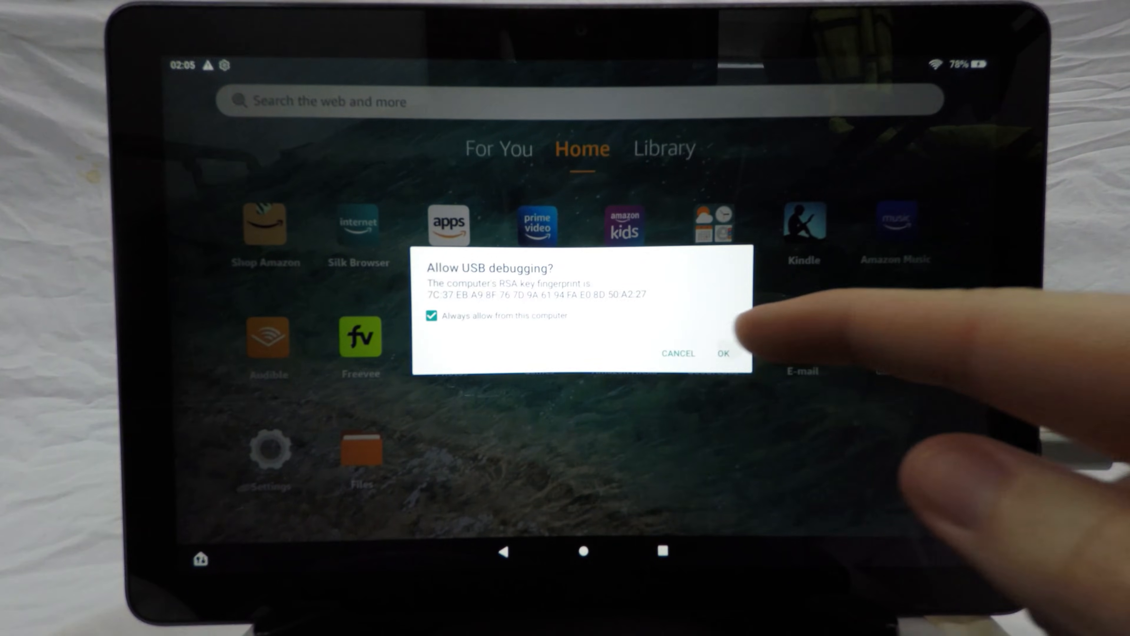
- Confirm the tablet's USB debugging prompt with 'Always allow from this computer' kept on
{"action": "left_click", "coordinate": [722, 353]}
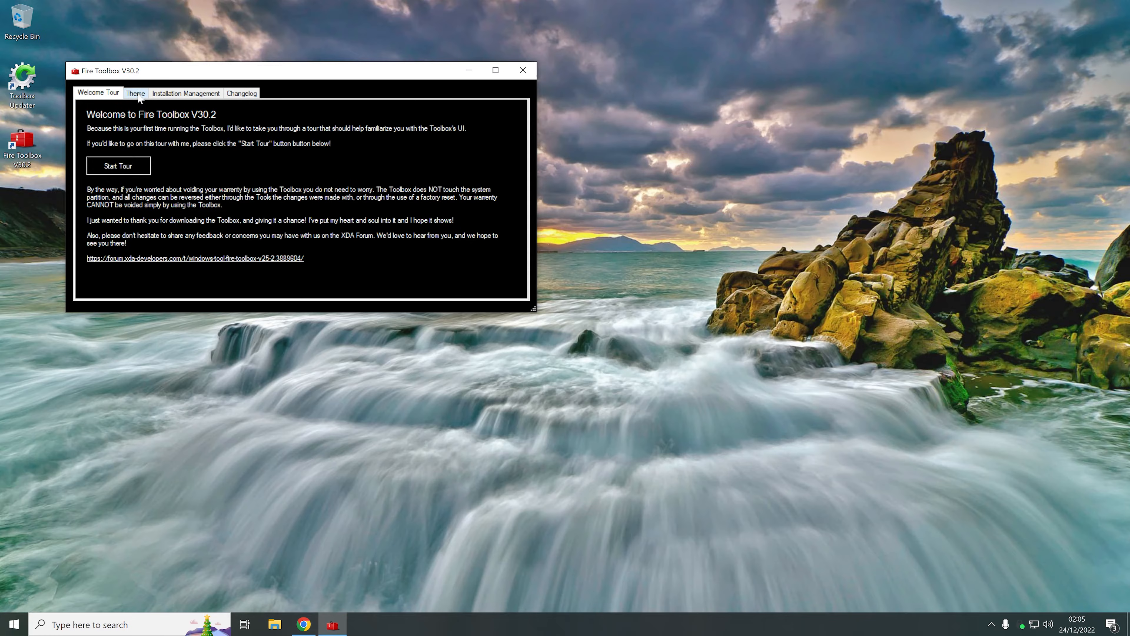
- Choose Classic Blue from the Welcome window's Theme choices
{"action": "left_click", "coordinate": [135, 93]}
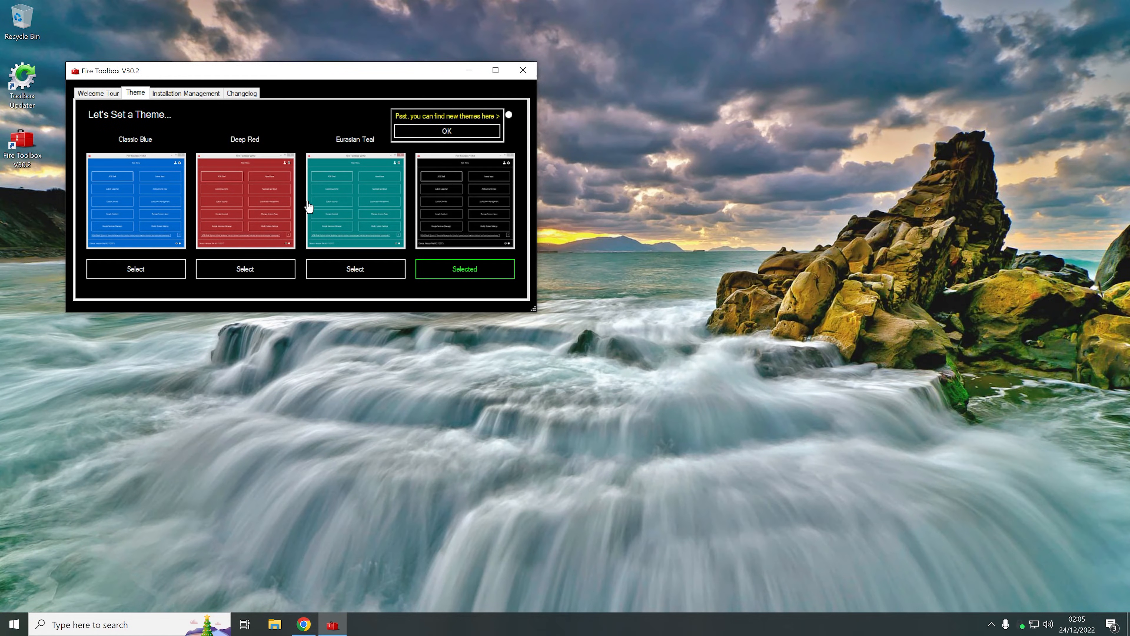
{"action": "mouse_move", "coordinate": [152, 261]}
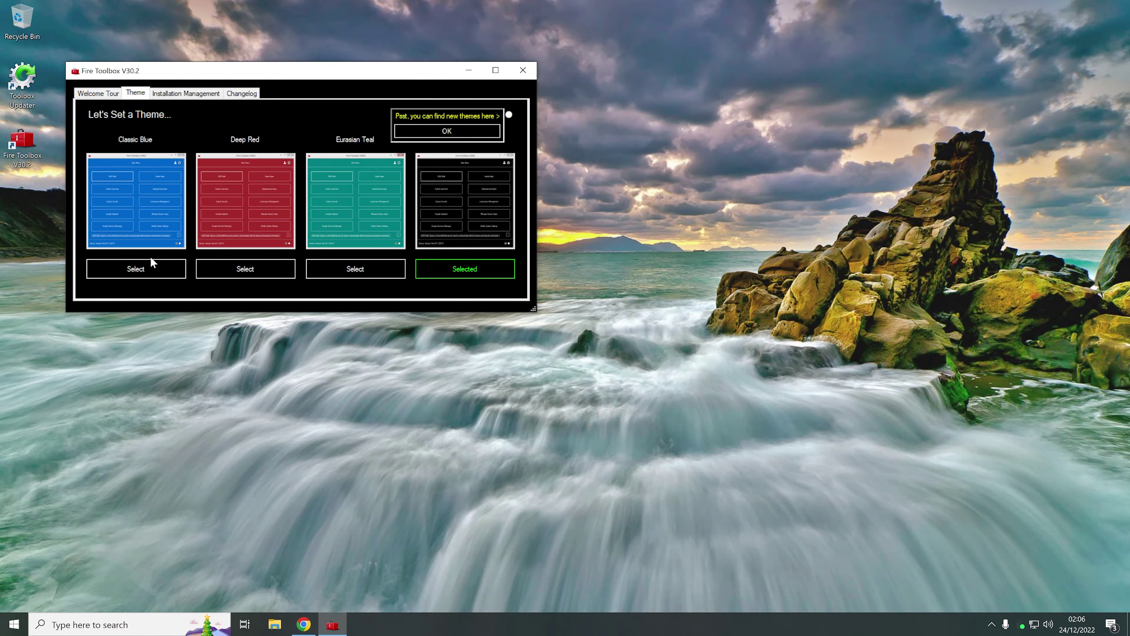
{"action": "left_click", "coordinate": [135, 269]}
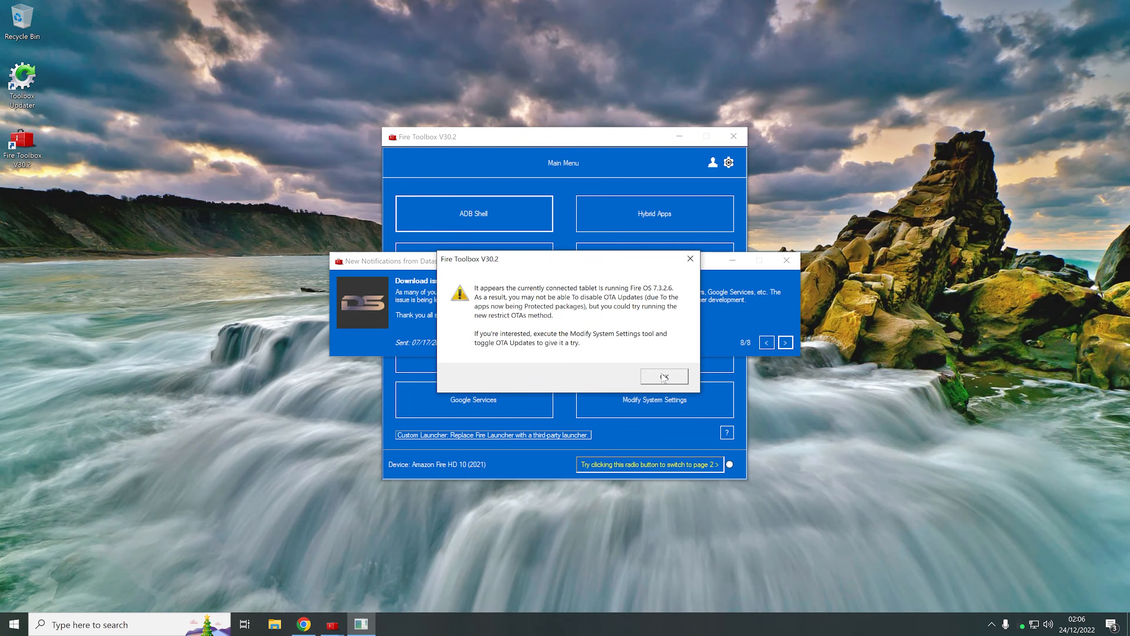
- Acknowledge the Fire OS 7.3.2.6 OTA warning and close the New Notifications window
{"action": "left_click", "coordinate": [663, 376]}
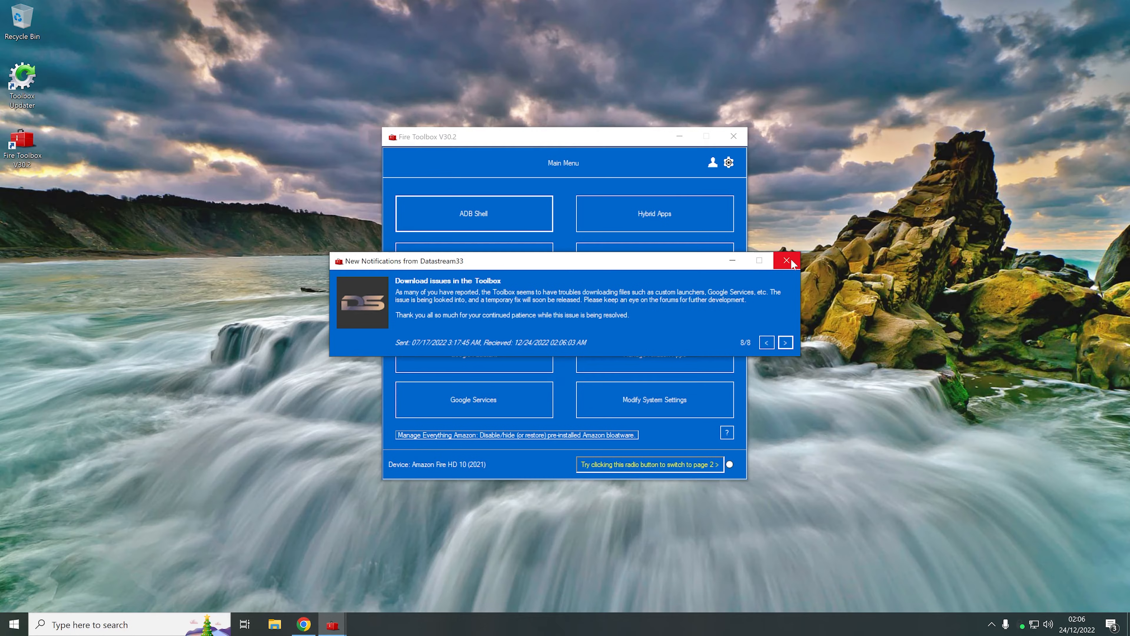
{"action": "left_click", "coordinate": [787, 260]}
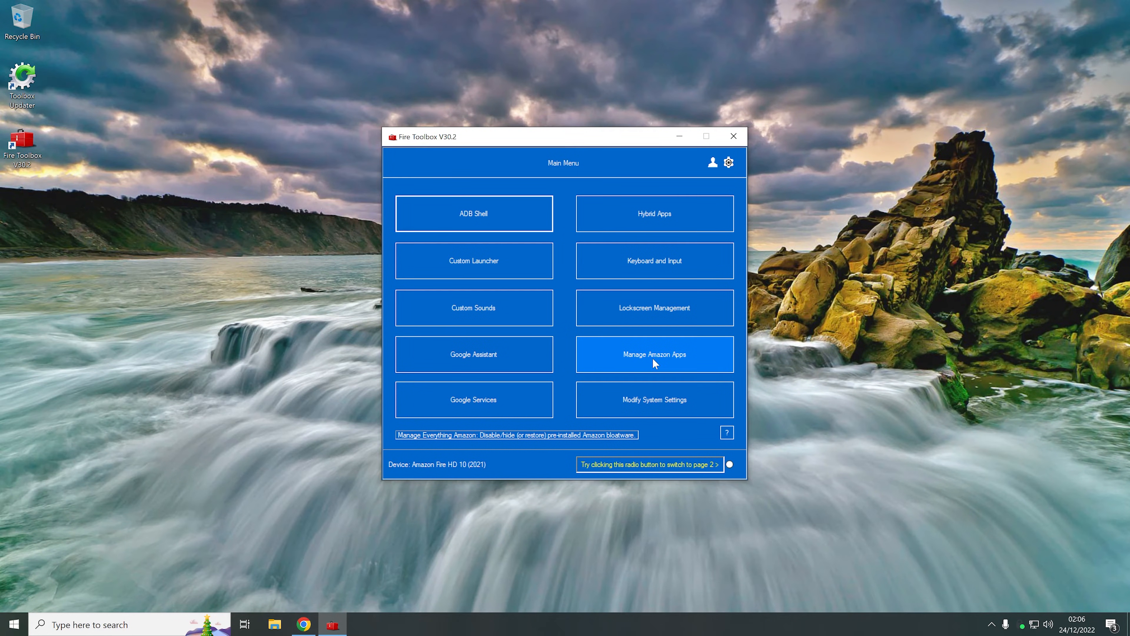
{"action": "mouse_move", "coordinate": [674, 359]}
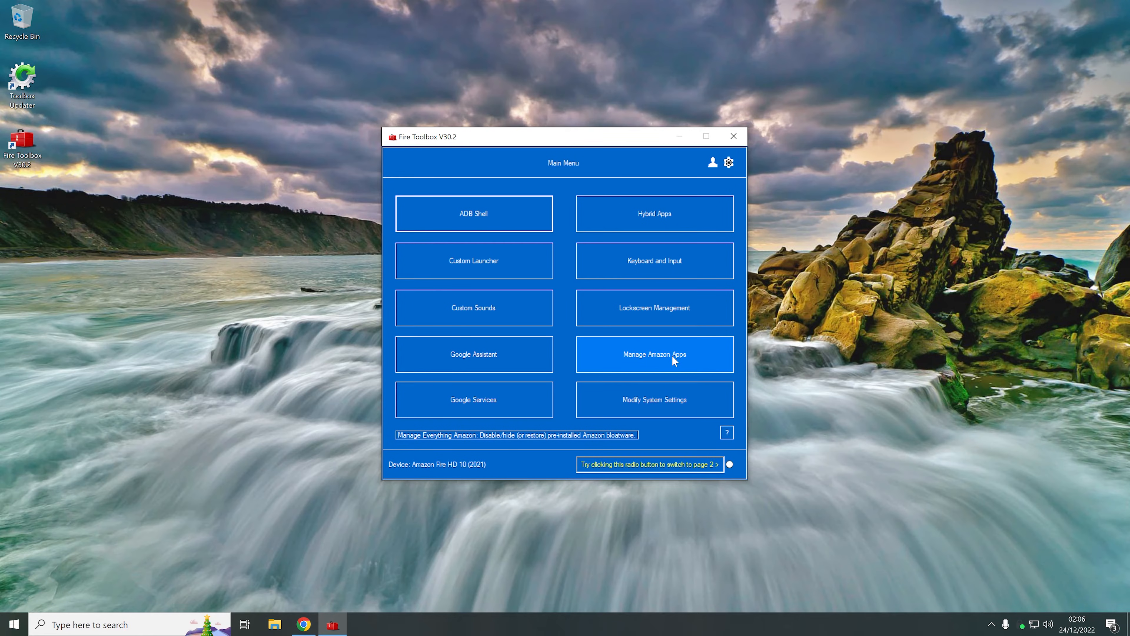
- Enter Manage Amazon Apps and choose Simple (Recommended) manual management
{"action": "left_click", "coordinate": [654, 353]}
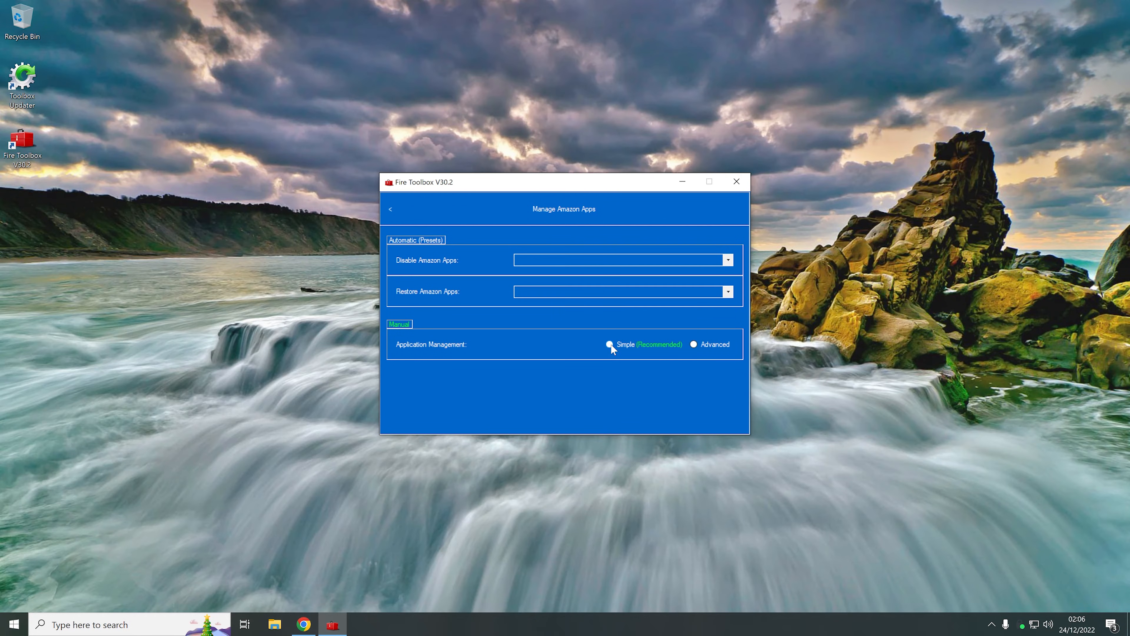
{"action": "left_click", "coordinate": [610, 345]}
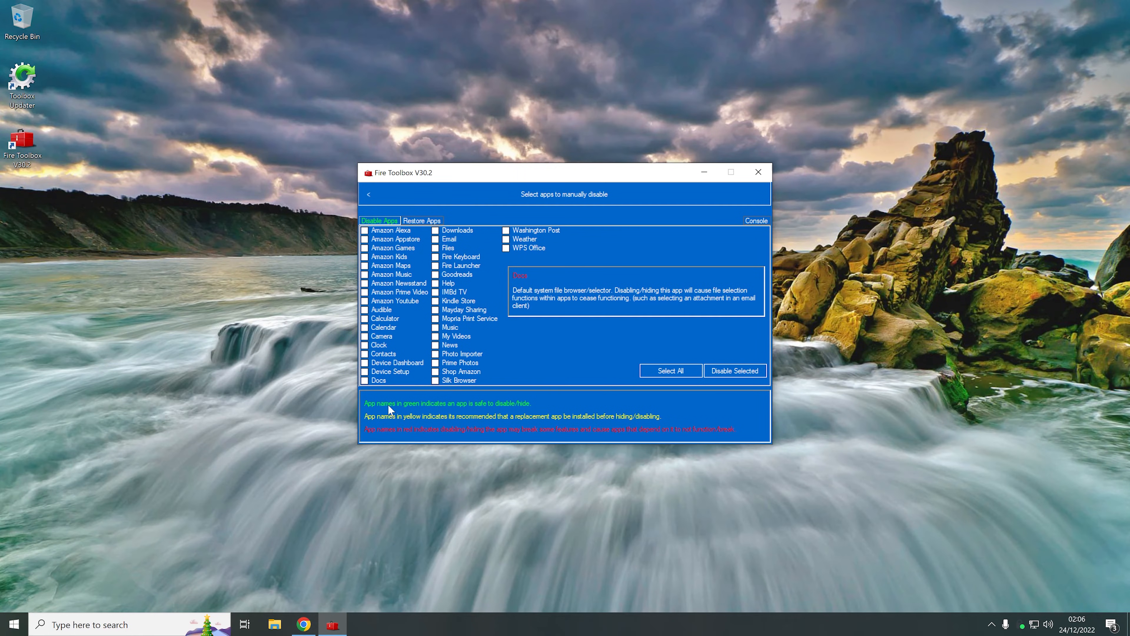
{"action": "mouse_move", "coordinate": [393, 410]}
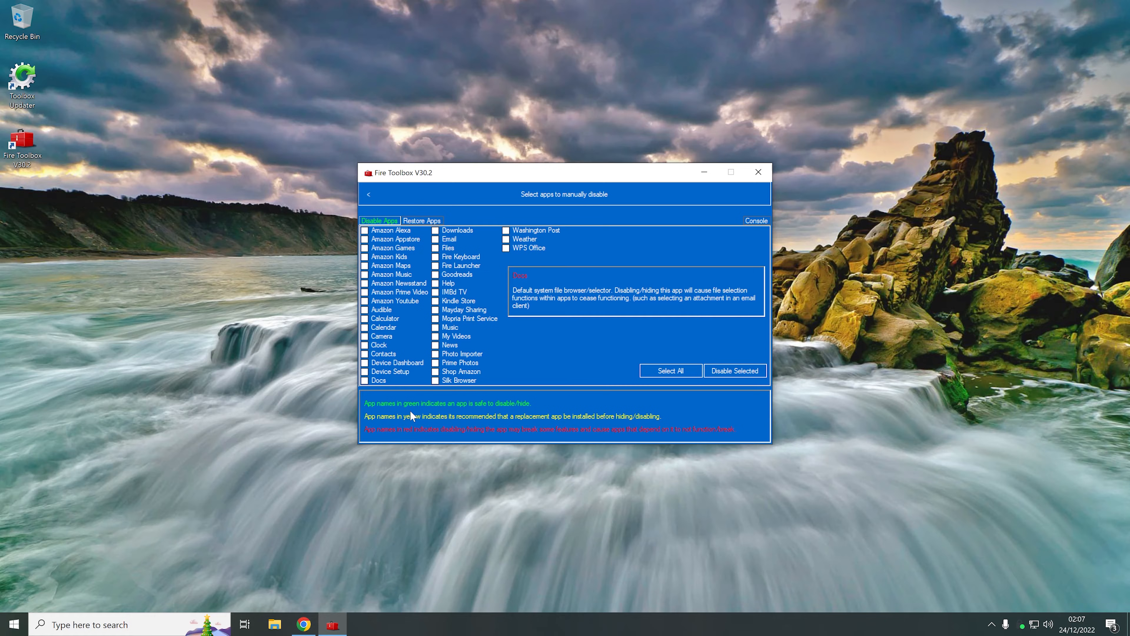
{"action": "mouse_move", "coordinate": [416, 427]}
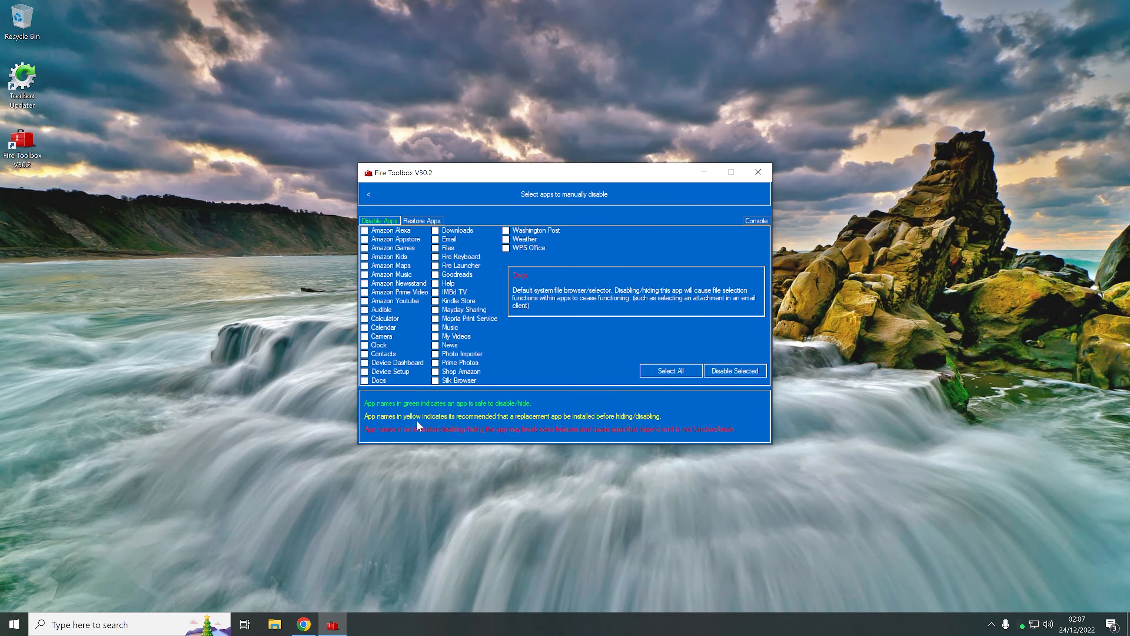
{"action": "mouse_move", "coordinate": [416, 425]}
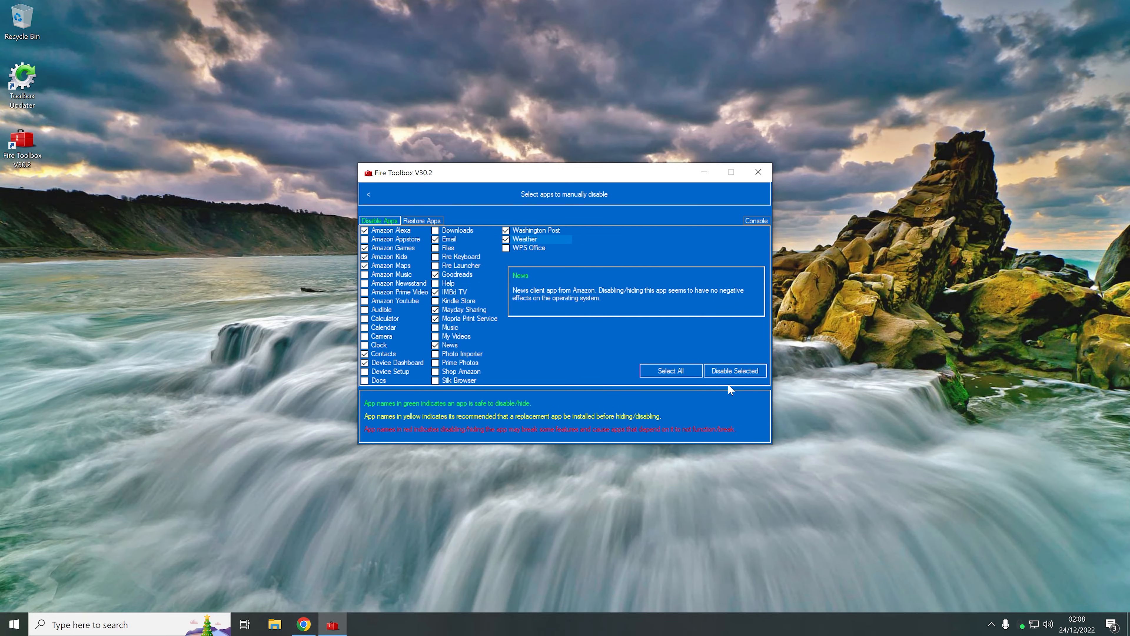
- Disable the ticked apps, acknowledge the three failures, and show the Console log
{"action": "left_click", "coordinate": [735, 370]}
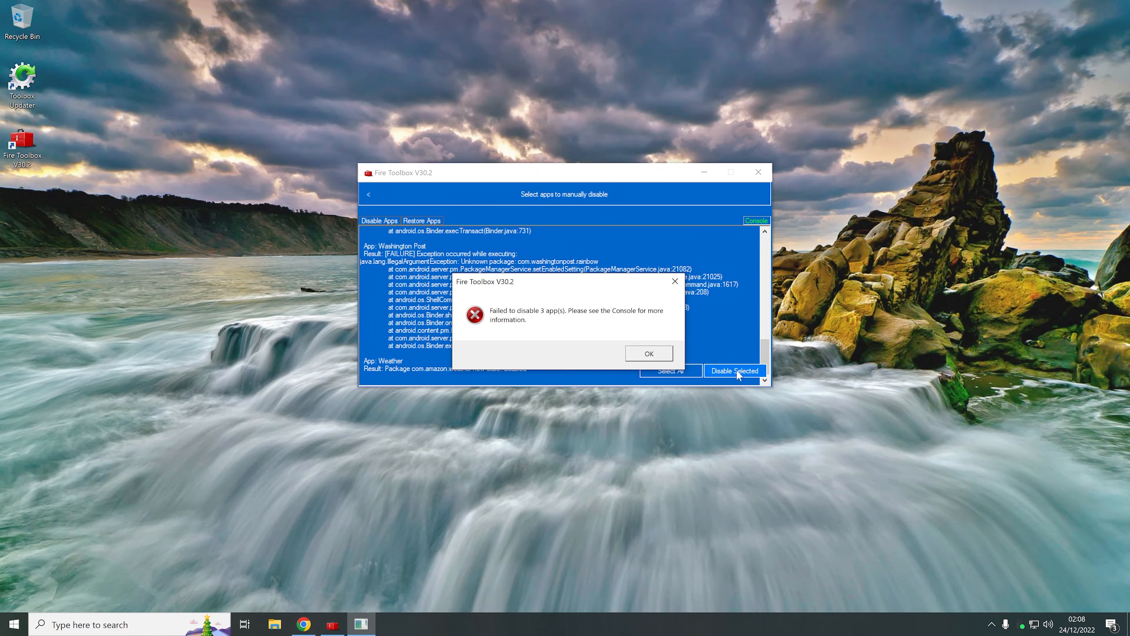
{"action": "mouse_move", "coordinate": [595, 330]}
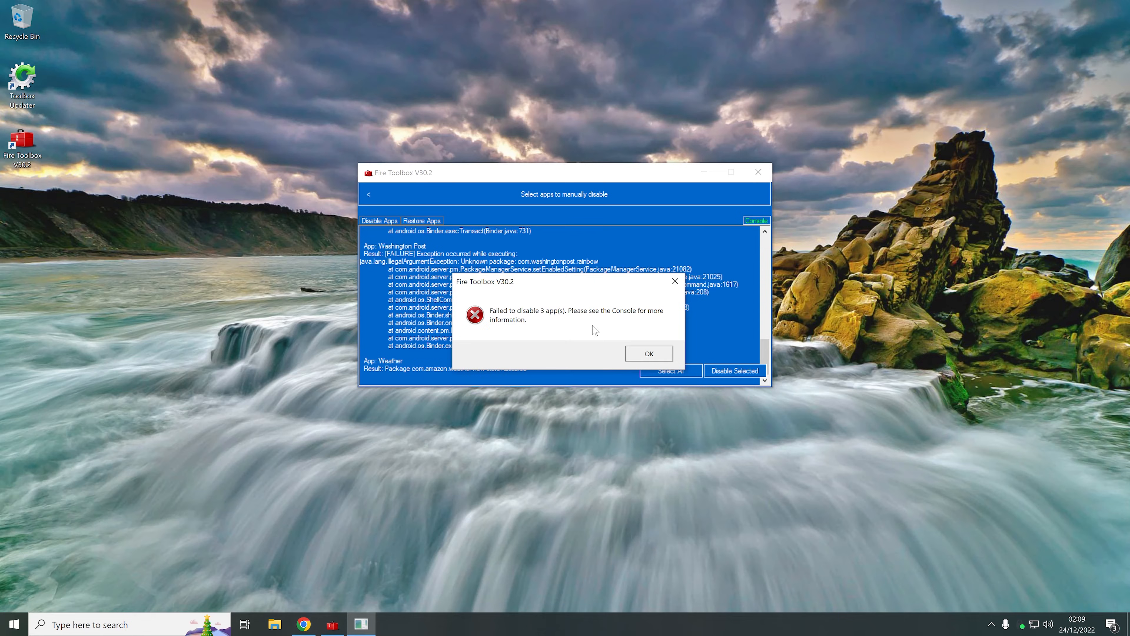
{"action": "left_click", "coordinate": [647, 353]}
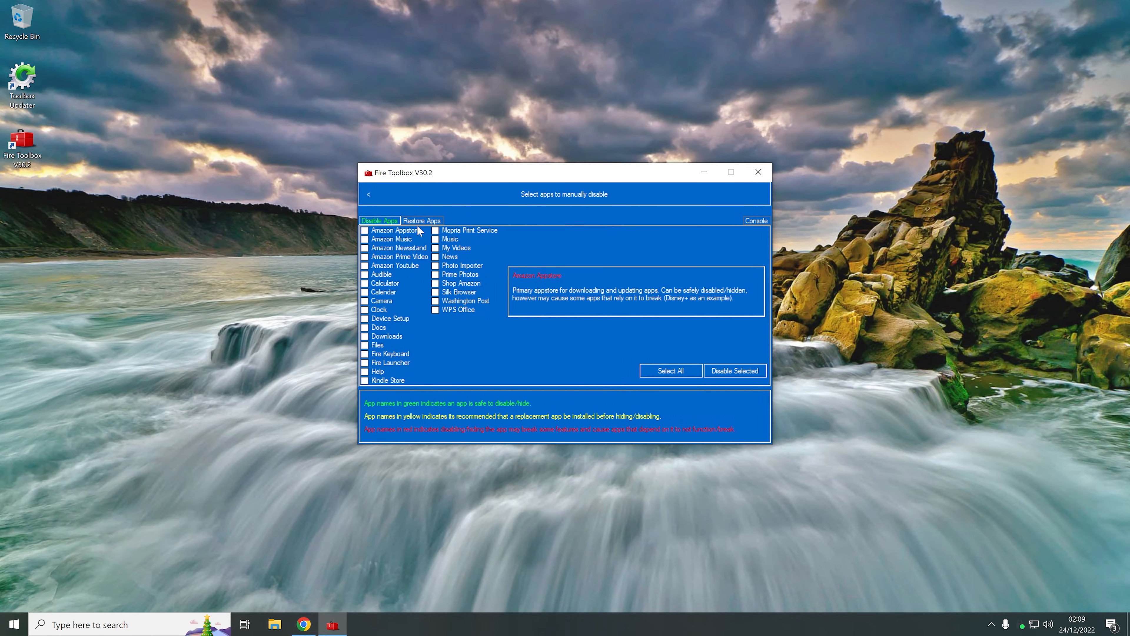
{"action": "left_click", "coordinate": [735, 371]}
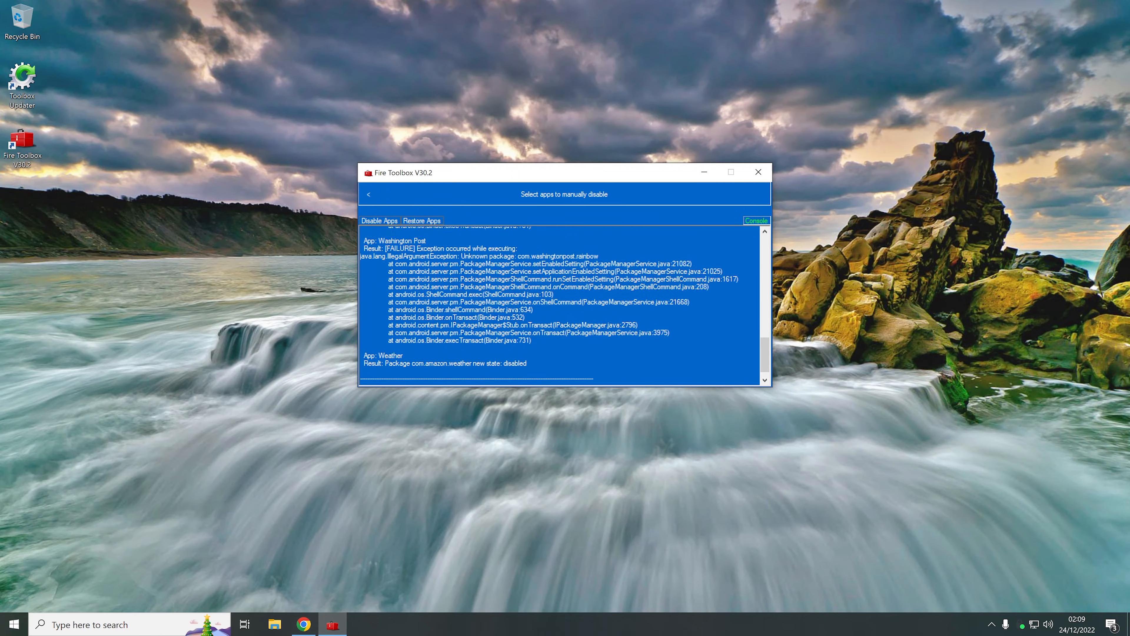